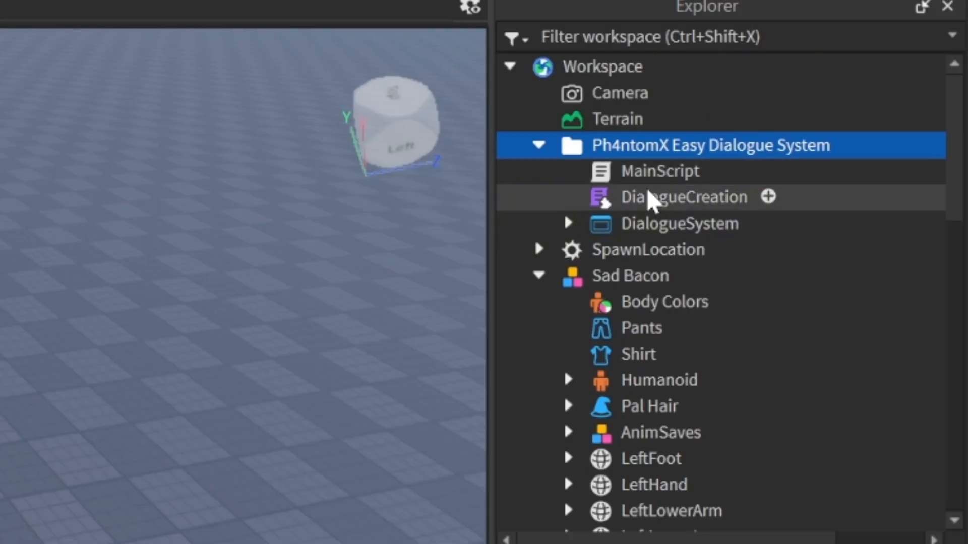
Inspect the DialogueCreation module, expand DialogueSystem, and select Sad Bacon's ProximityPrompt with action text Talk
click(683, 197)
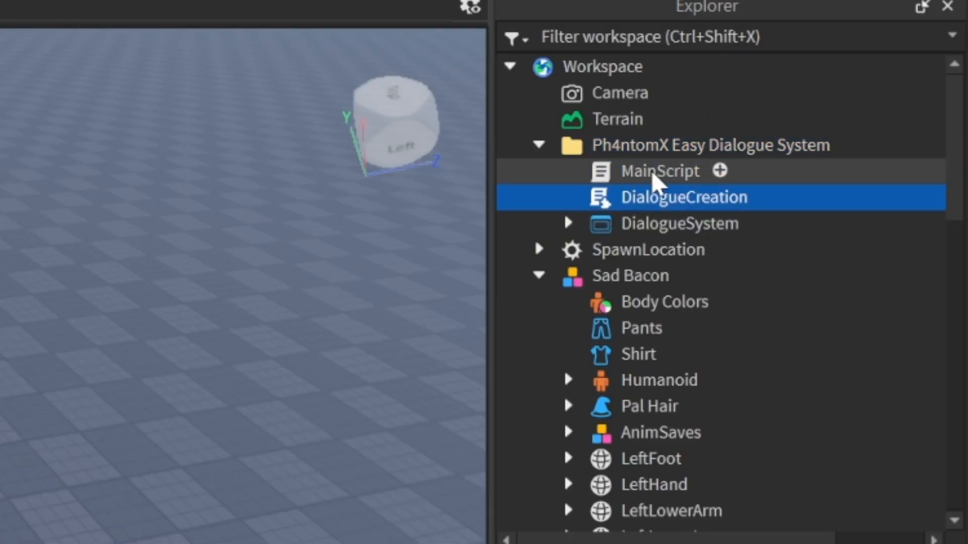
click(568, 223)
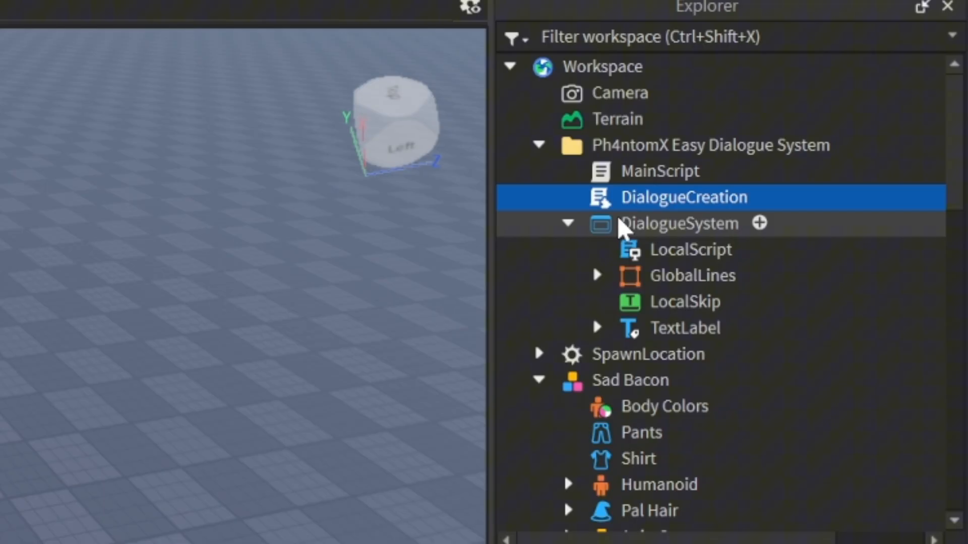
click(678, 223)
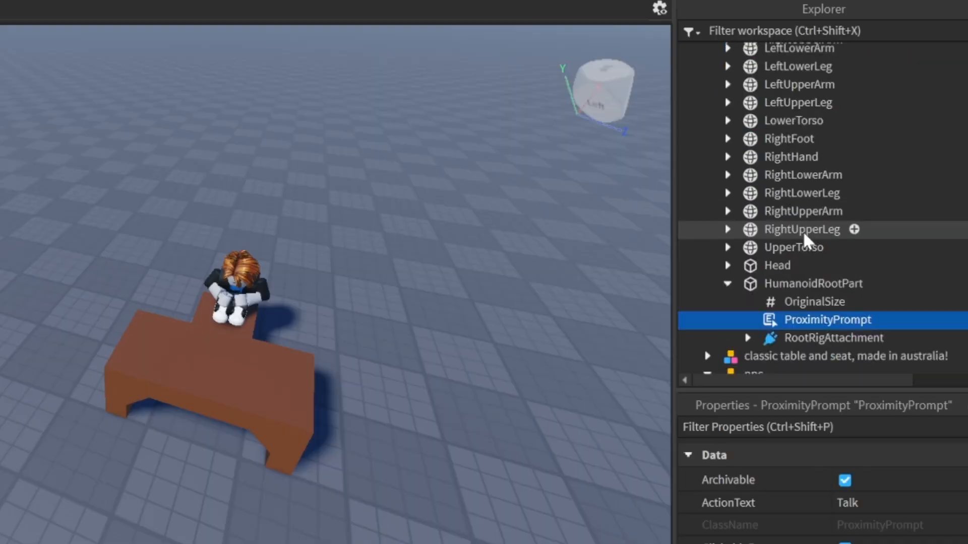
Scroll through MainScript's notes on the Create function's arguments
scroll(down, 3)
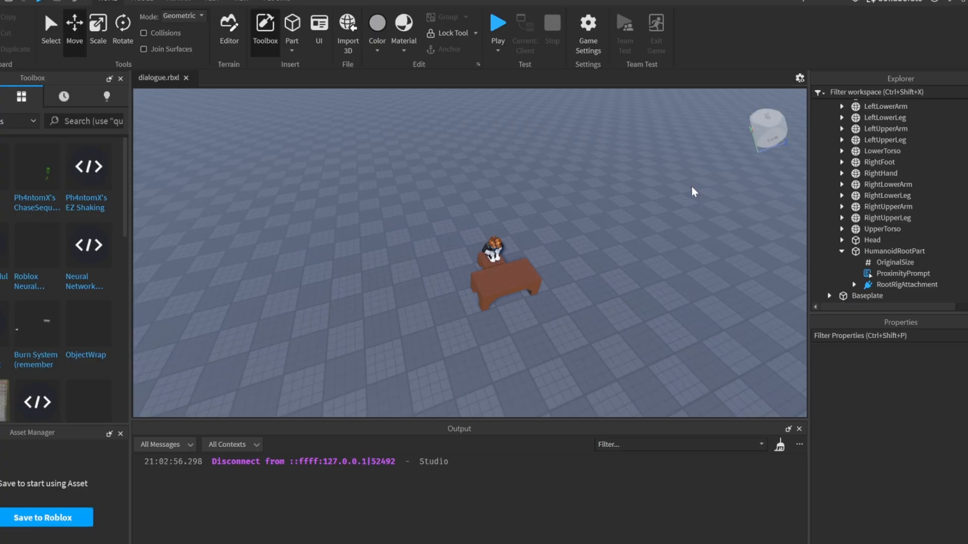
mouse_move(609, 175)
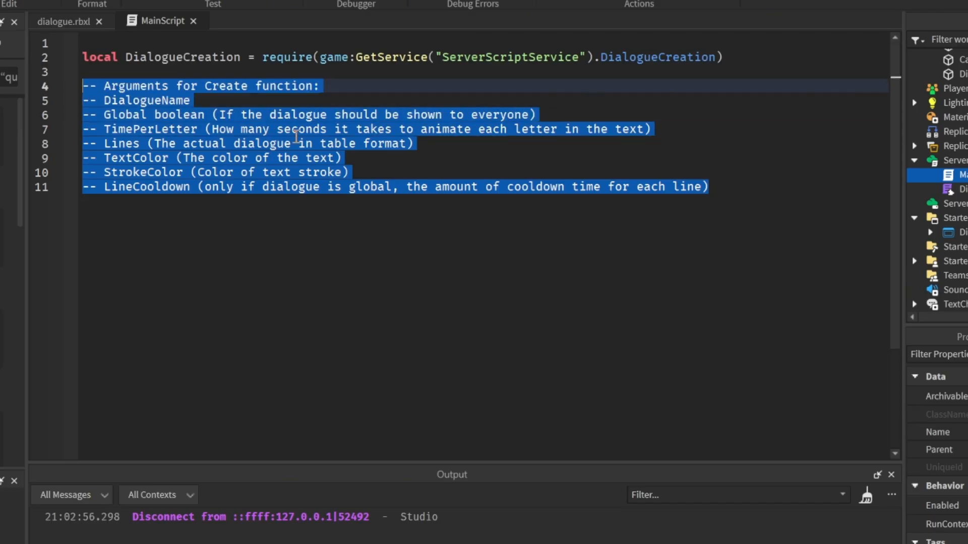
Write the DialogueBacon1, DialogueNoob and DialogueBacon2 tables of dialogue line strings below the argument notes
click(710, 187)
text(local)
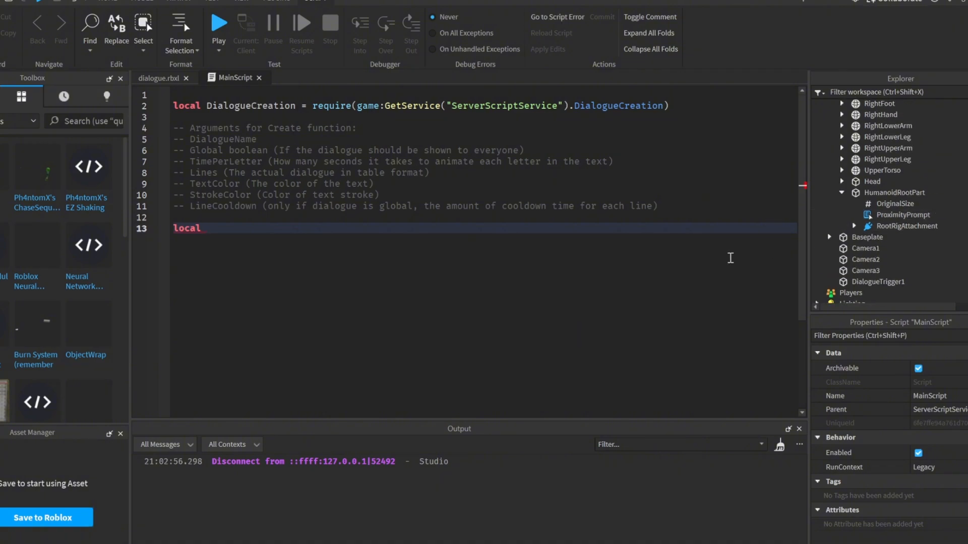
text(Di)
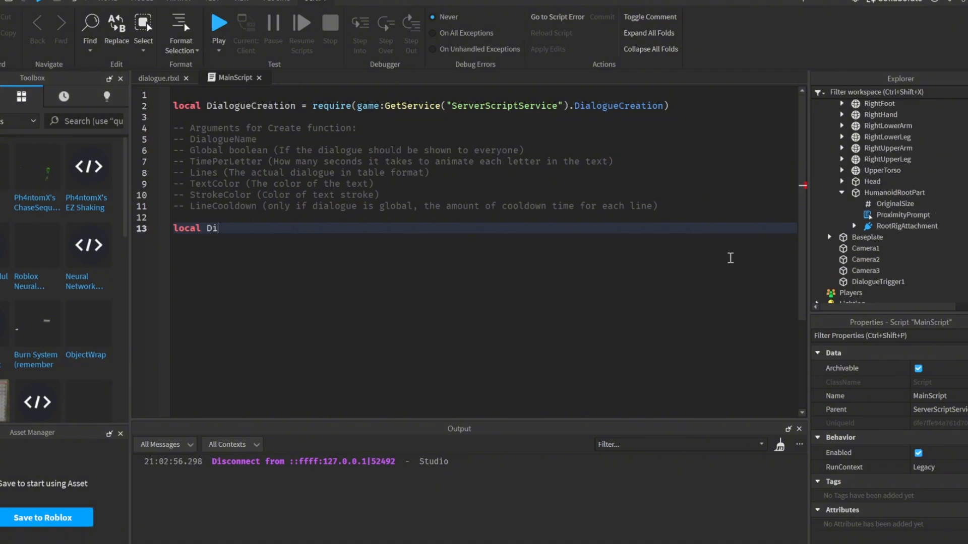
text(alogueNoob =)
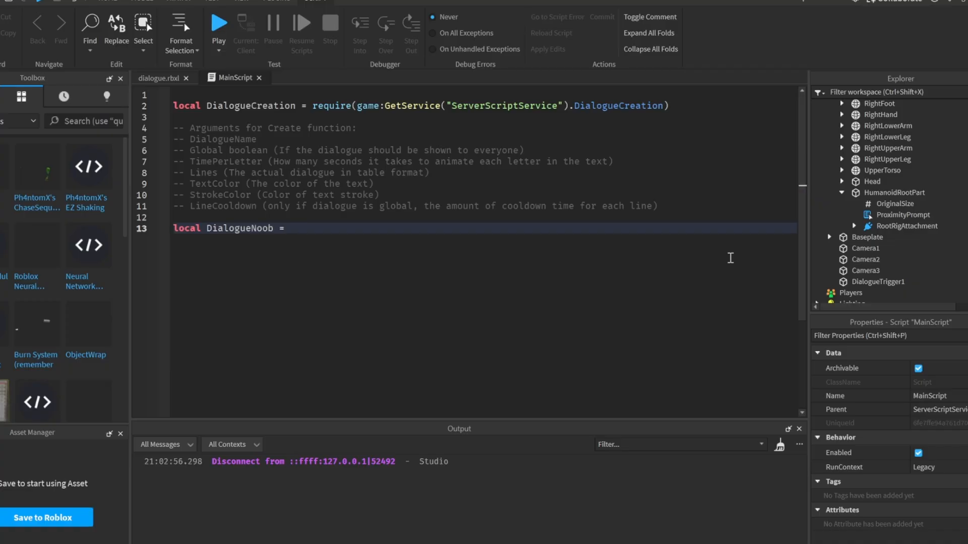
text({"", "",)
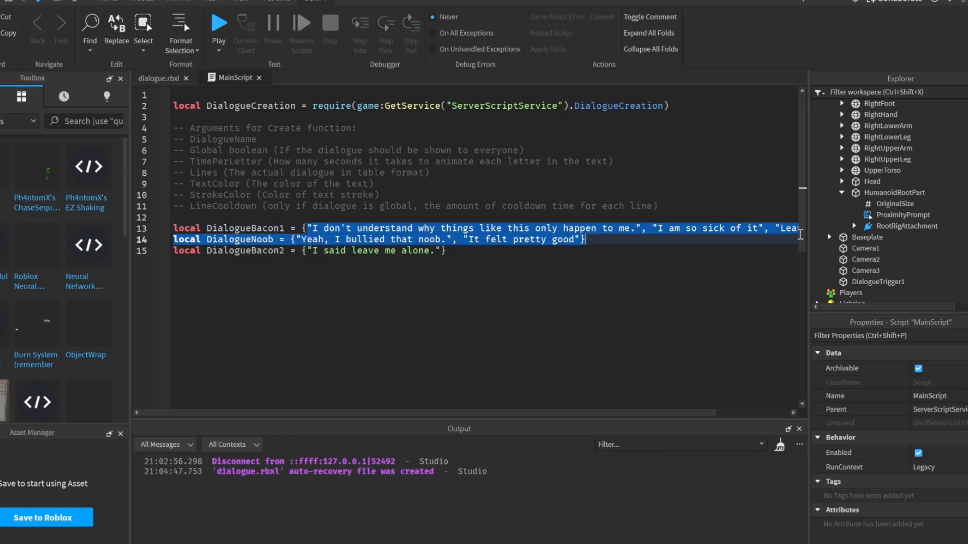
text(dia)
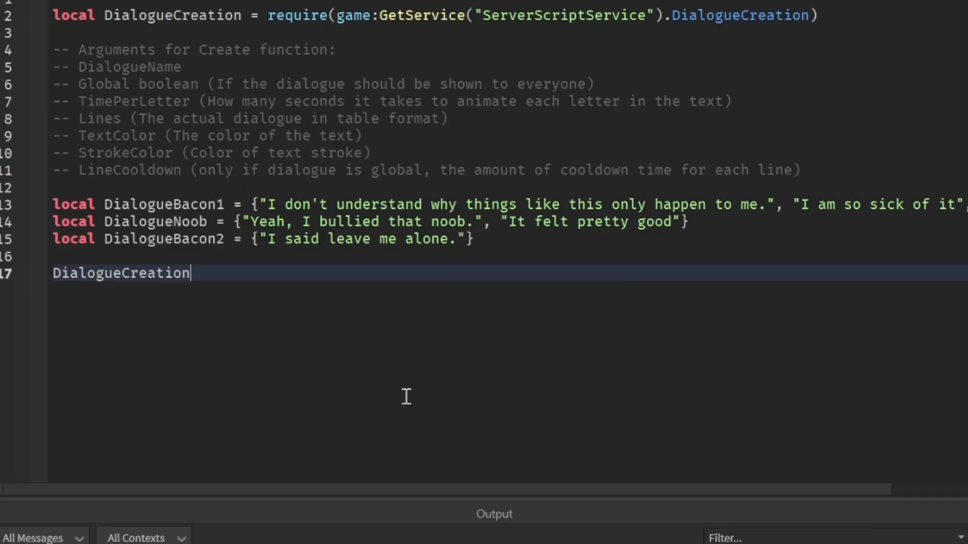
Begin DialogueCreation:Create("Bacon1", true, 0.08, DialogueBacon1 for the global Bacon1 dialogue
text(:Create())
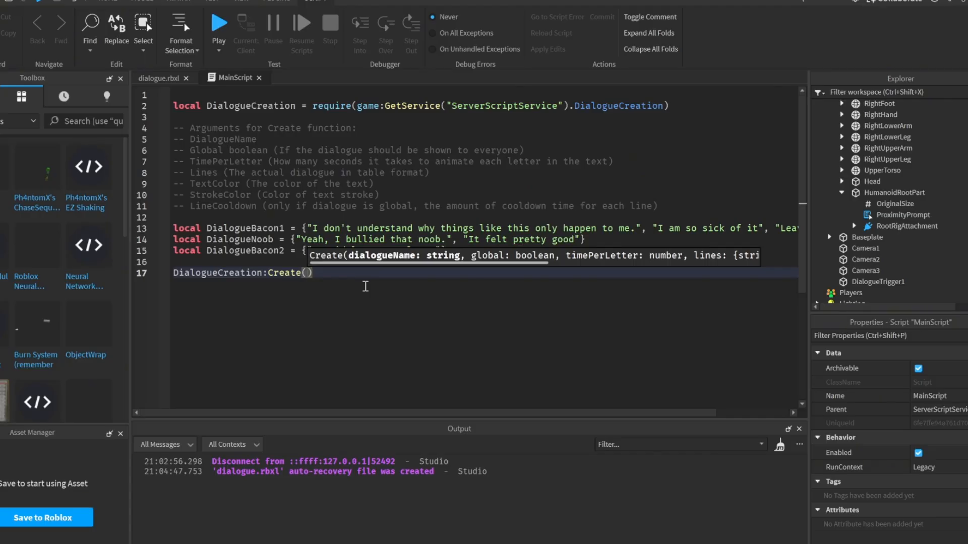
text("Ba)
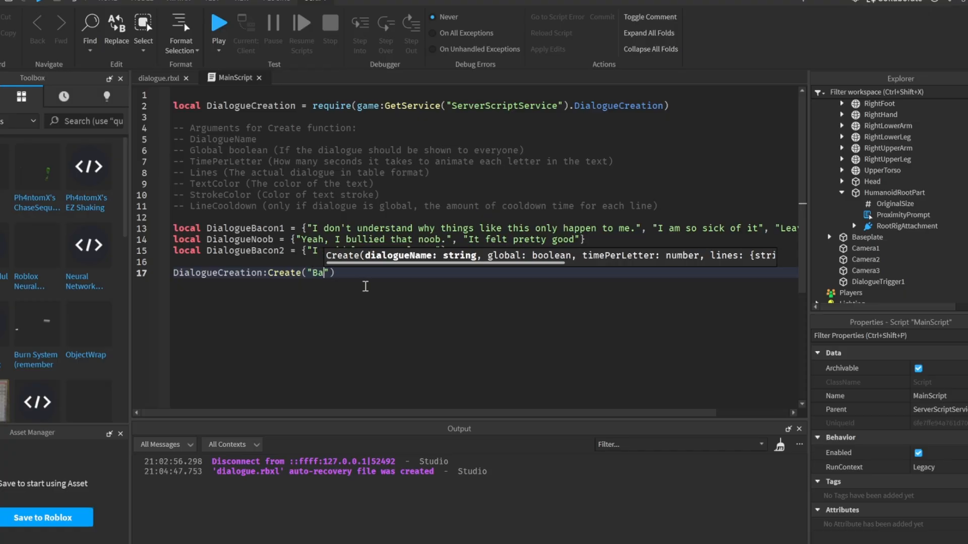
text(con1",)
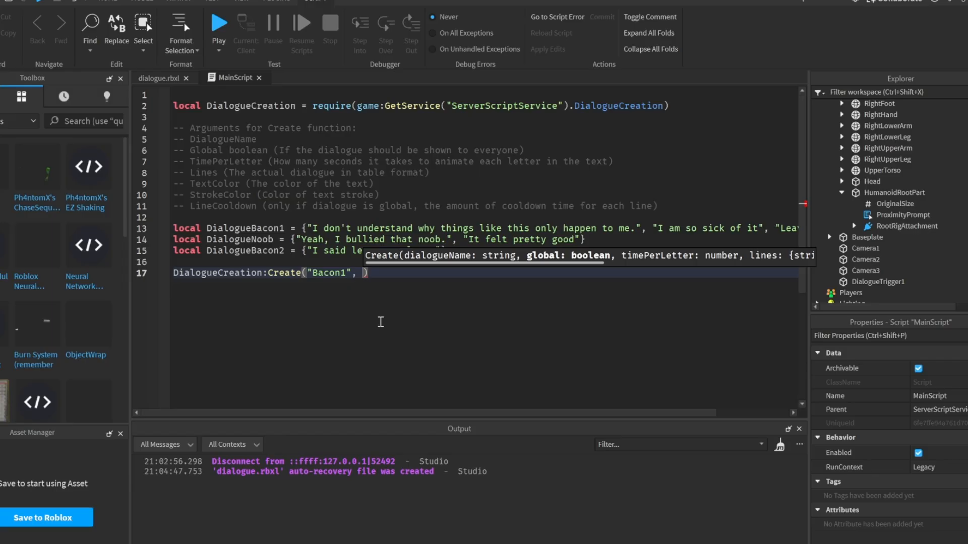
text(true,)
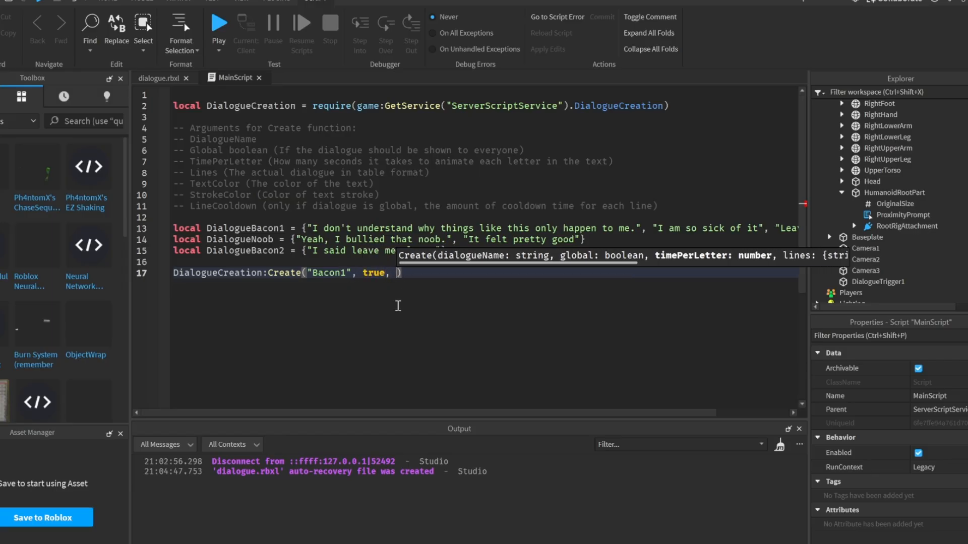
text(0.)
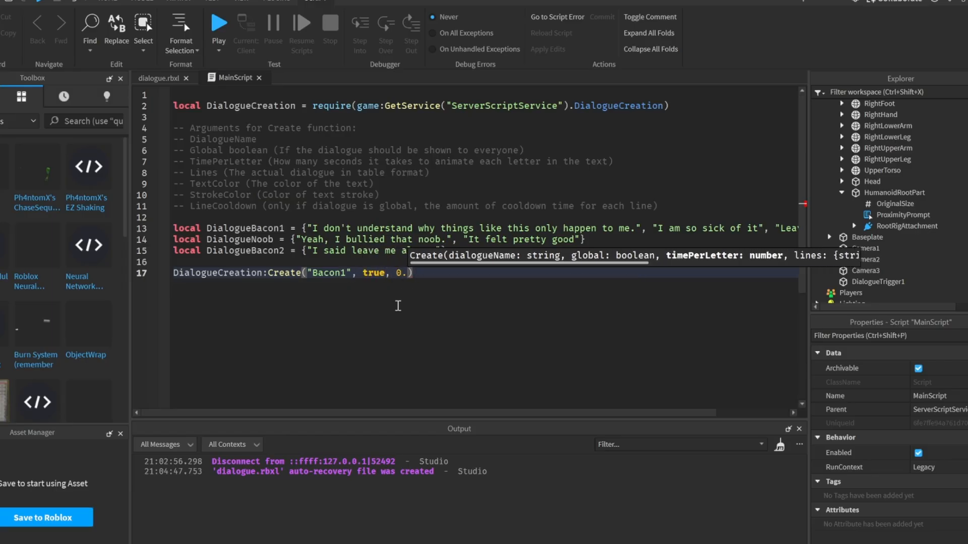
text(08)
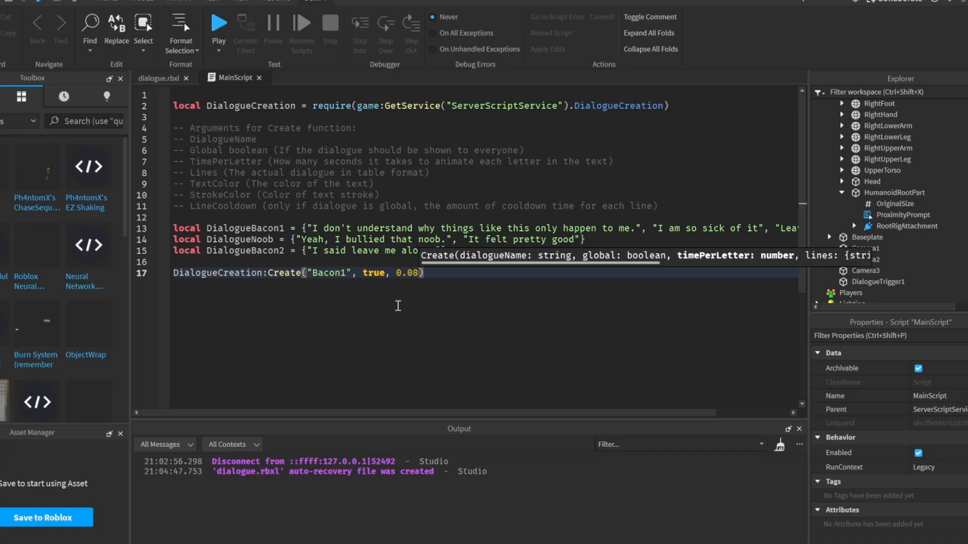
text(,)
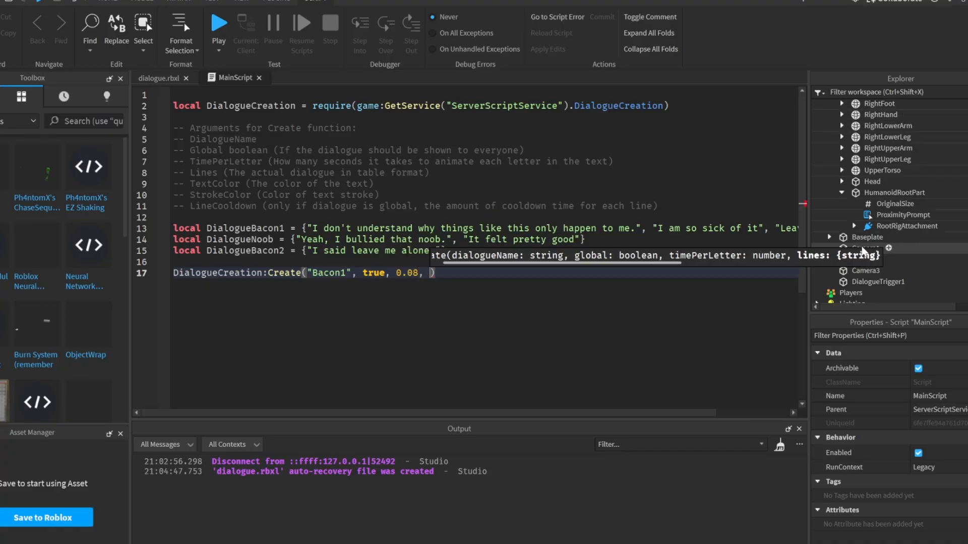
text(DialogueBacon1,)
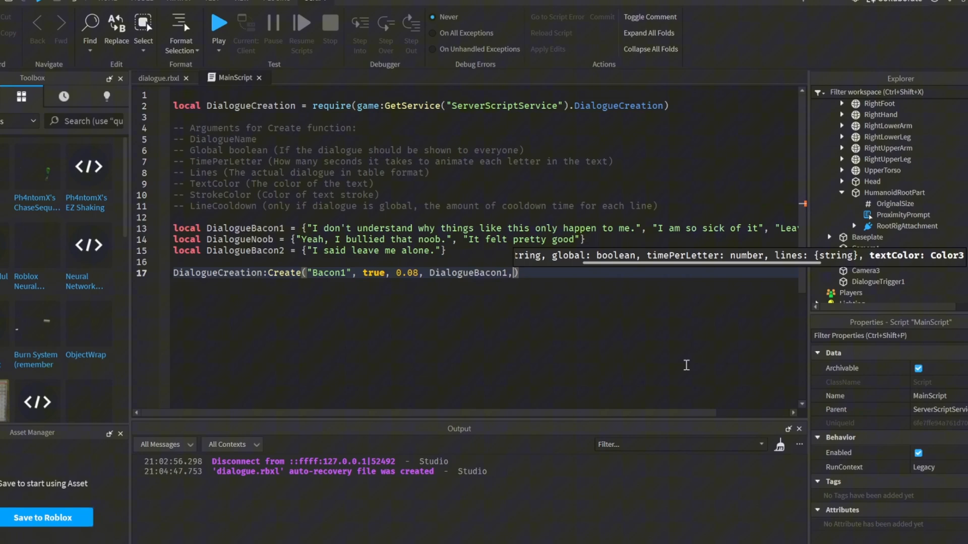
Finish Bacon1 with Color3.new(1,1,1) text, Color3.new(0,0,1) stroke and cooldown 1, starting the Noob call
text(col)
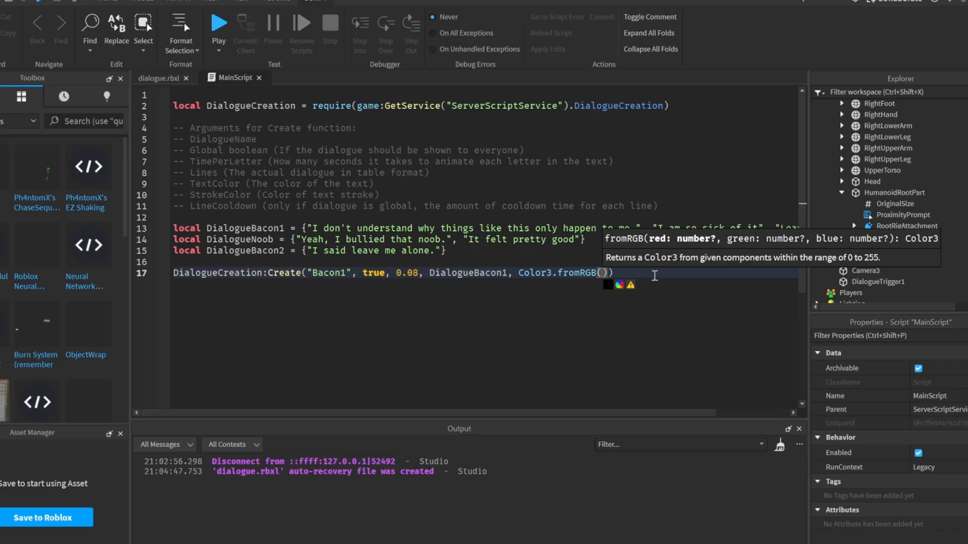
text(1,1,1), Color3.new()
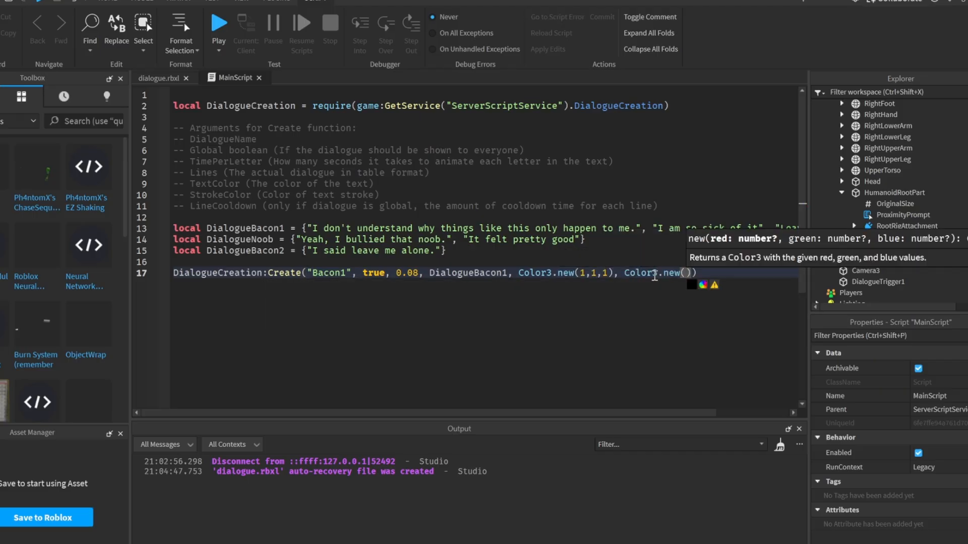
text(0,0,1)
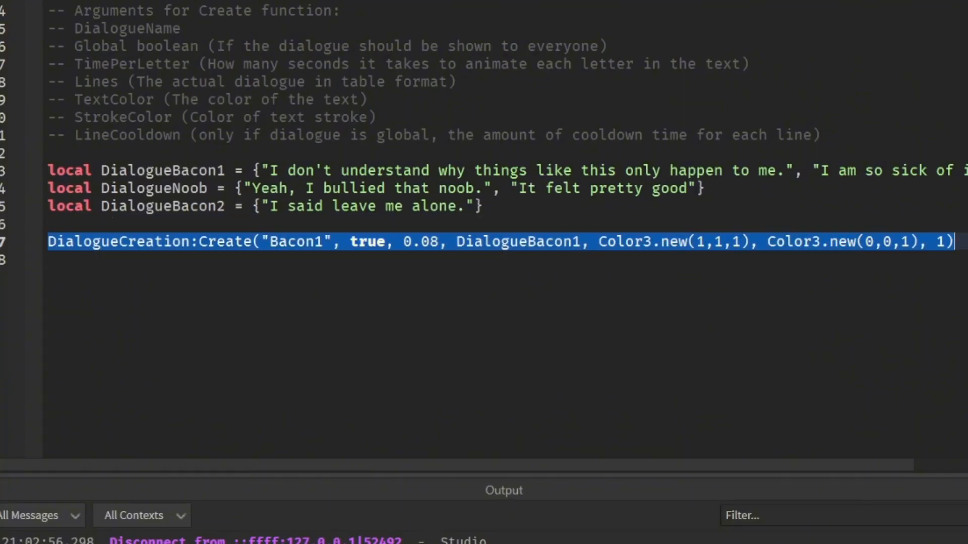
text(DialogueCreation:Create("Noob", false, 0.)
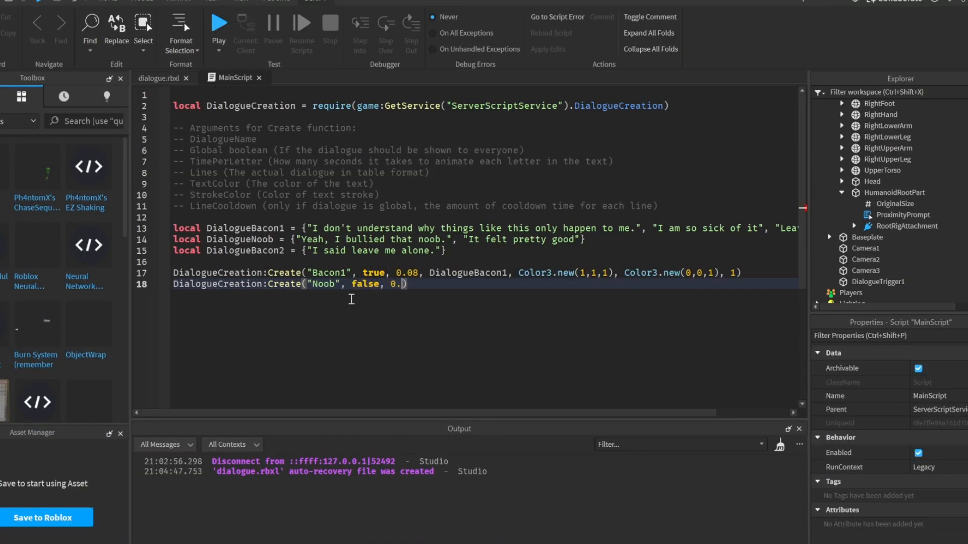
Complete the Noob Create call and add Create("Bacon2", false, 0.08, DialogueBacon2, white text, blue stroke)
text(0)
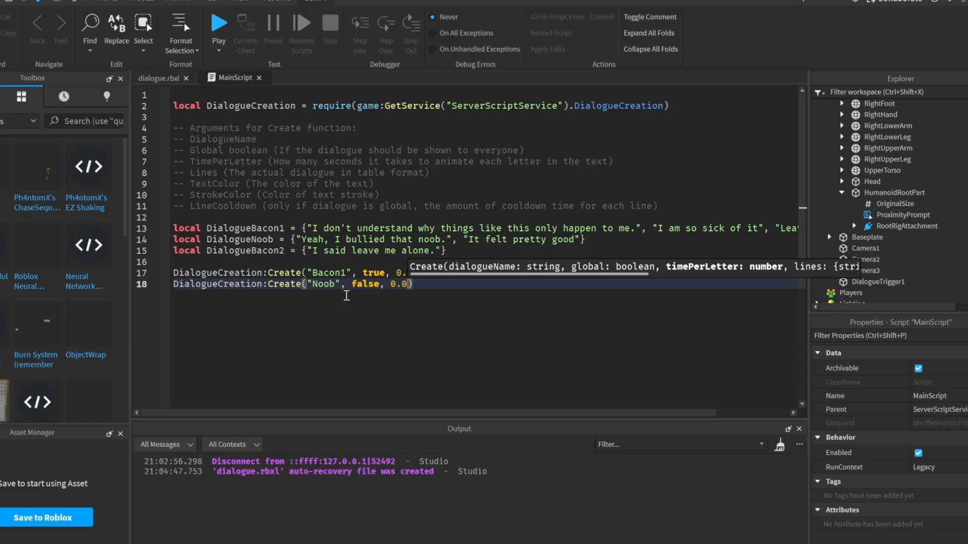
text(dial)
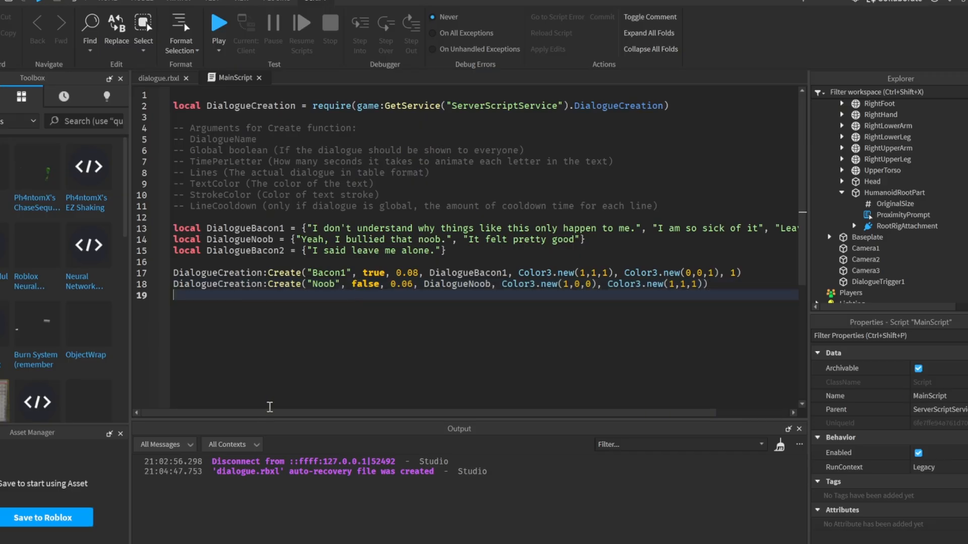
text(DialogueCreation:Create())
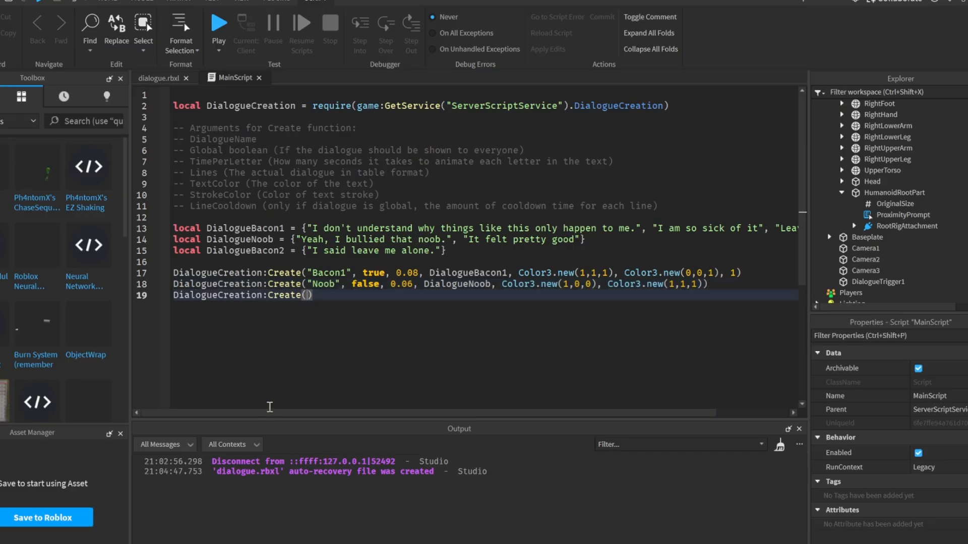
text("Bacon2")
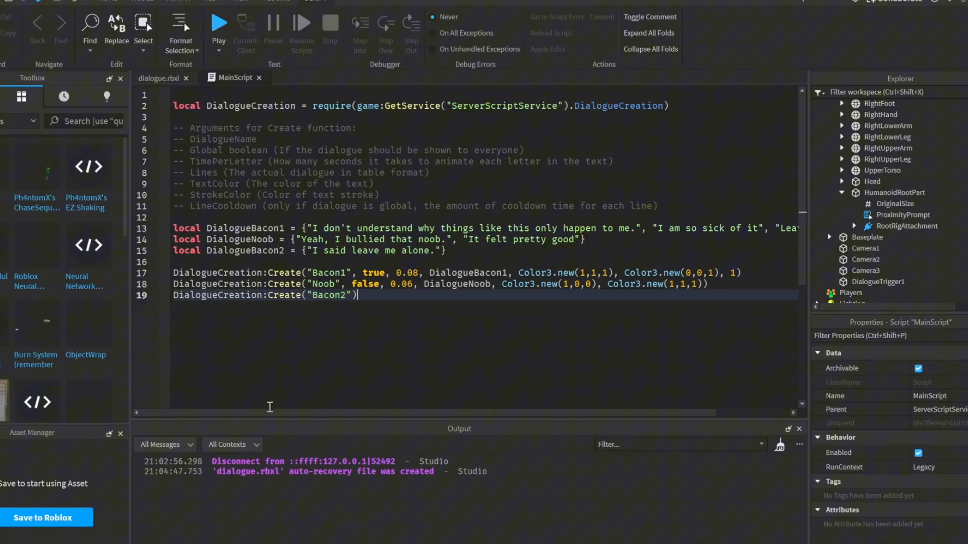
text(, false, 0.08, DialogueBacon2, Color3.new(1,1,1), Color3.new(0,0,1)))
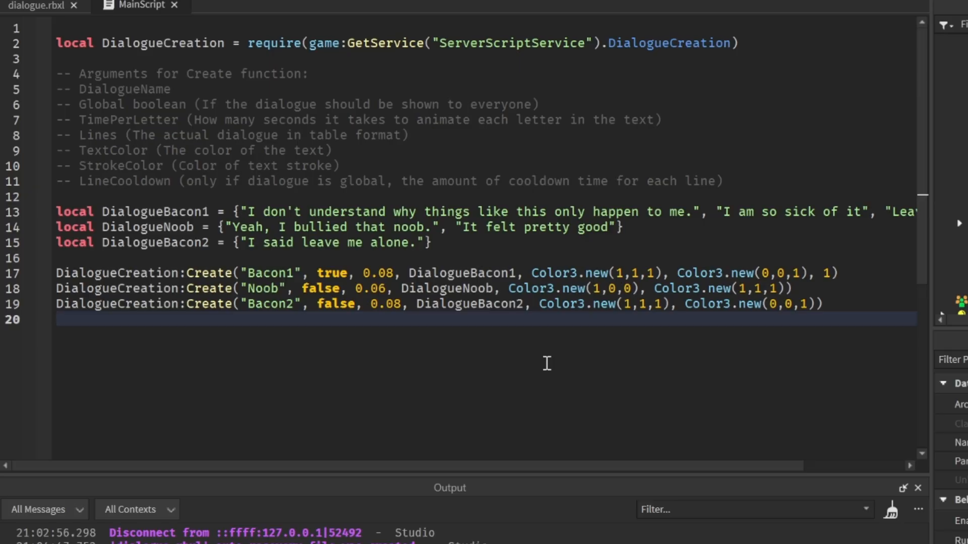
mouse_move(667, 323)
text(workspace)
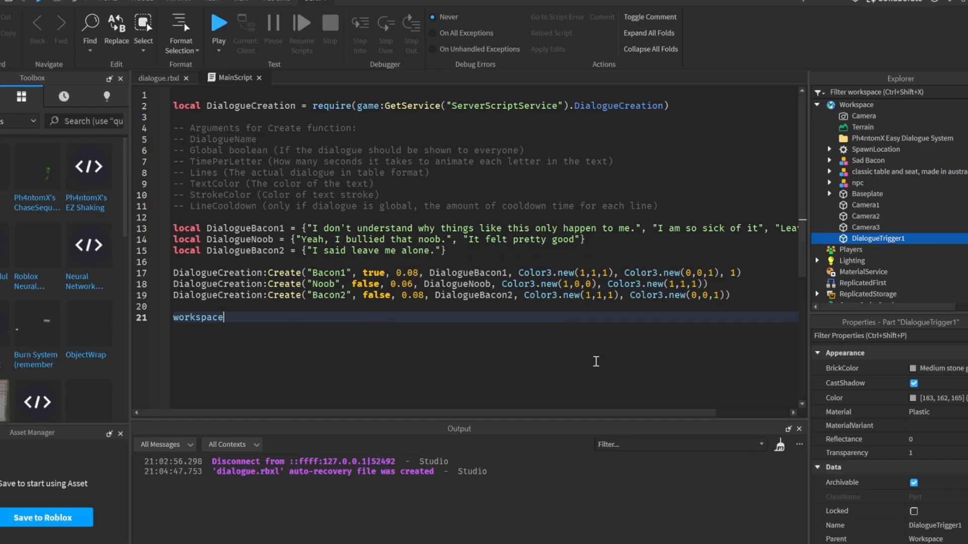
Connect workspace.DialogueTrigger1.Touched to call DialogueCreation:Dialogue("Bacon1", workspace.Camera1) when a player touches it
text(.DialogueTrigger1.Touched:Connect(function(hit)
text(local player = game.Players:GetPlayerFromCharacter(hit.Parent)
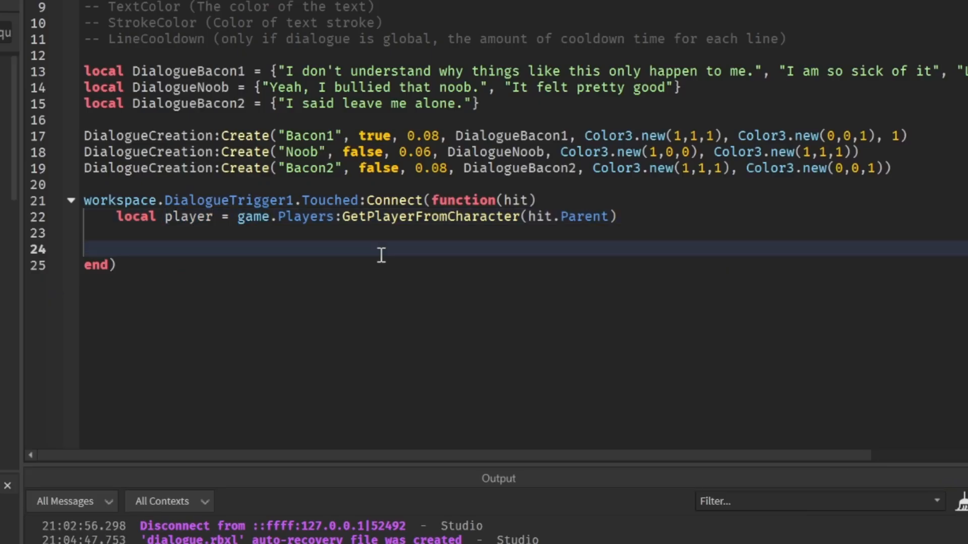
text(if player then)
text(DialogueCreation:Dialogue(")
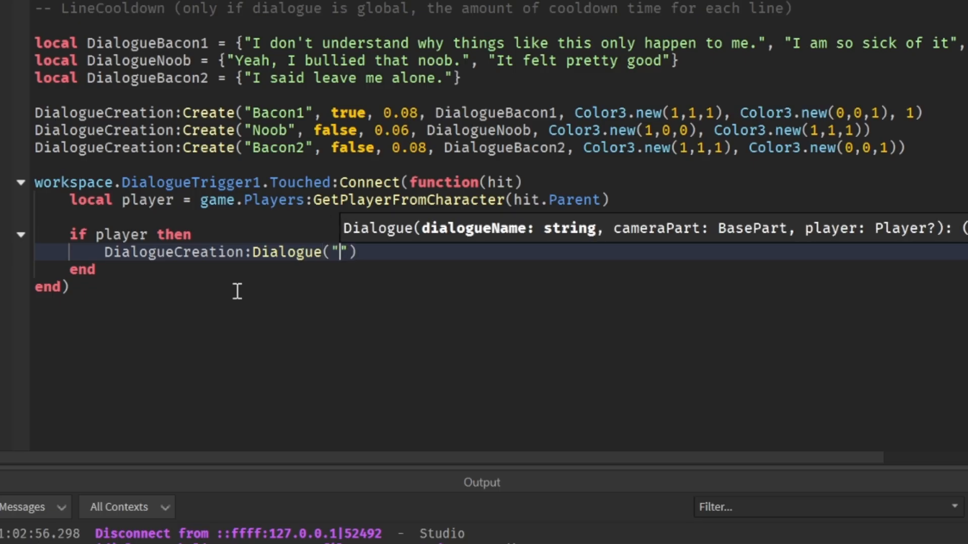
text(Bacon)
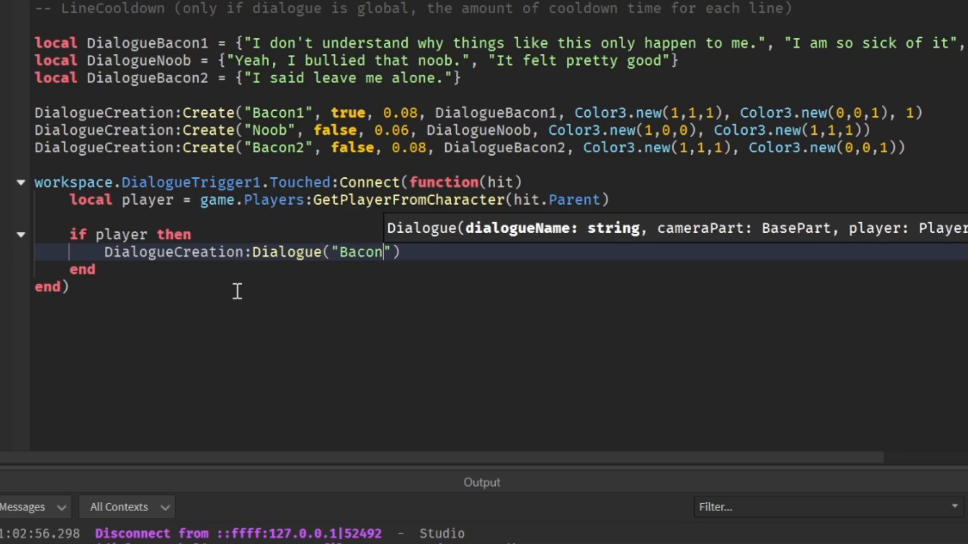
text(1,)
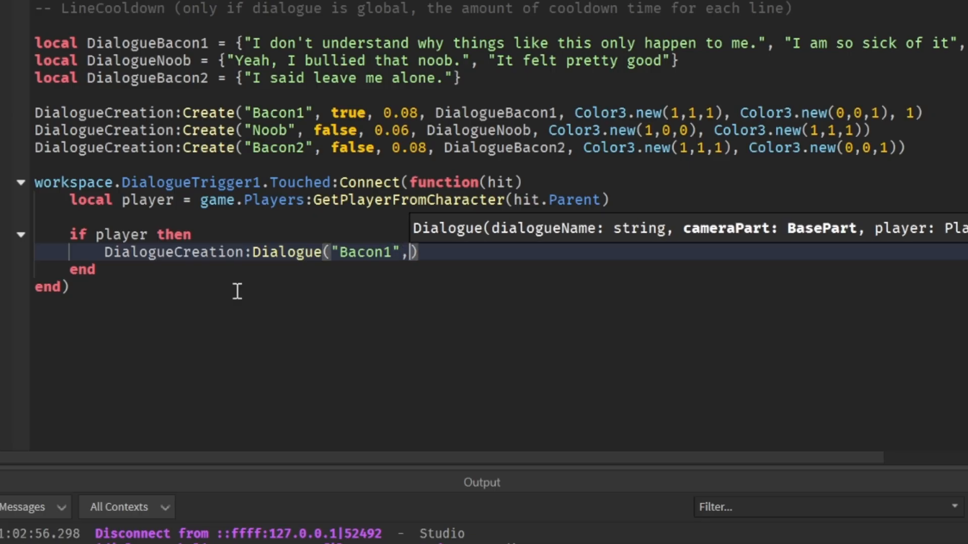
mouse_move(725, 177)
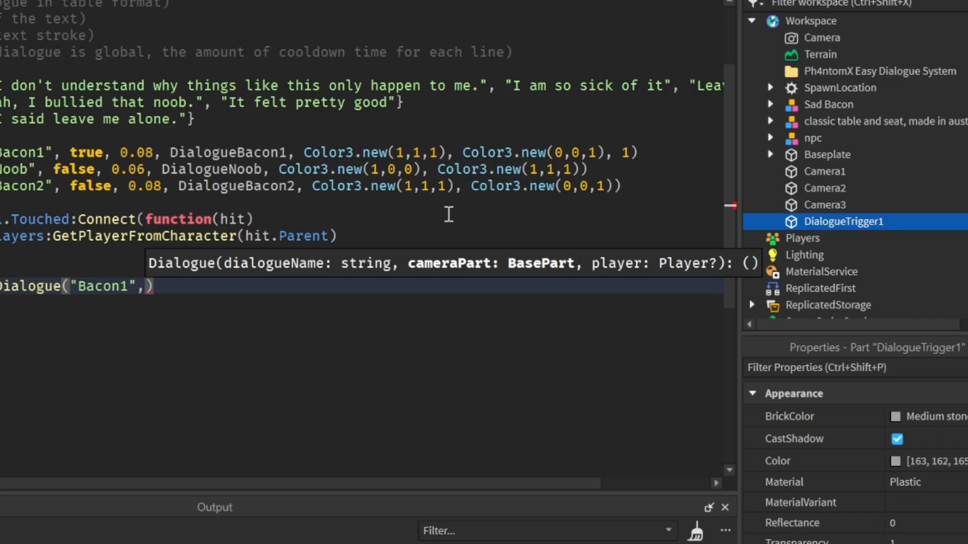
click(824, 172)
text( workspace.Camera1)
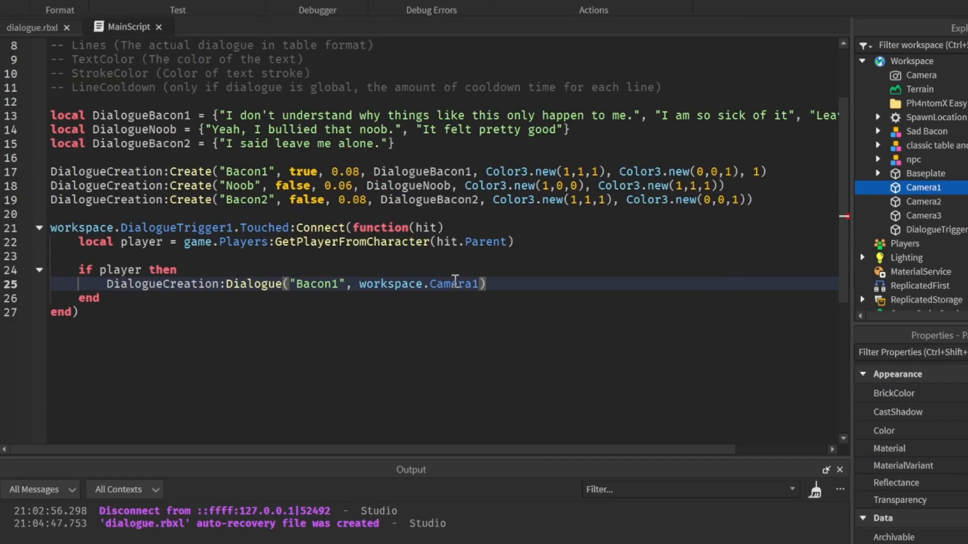
text(,)
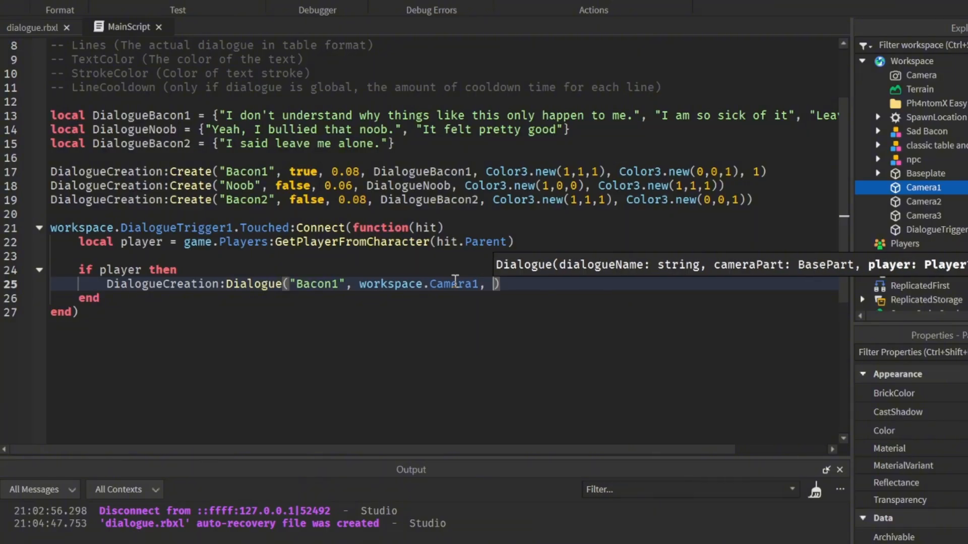
key(Backspace)
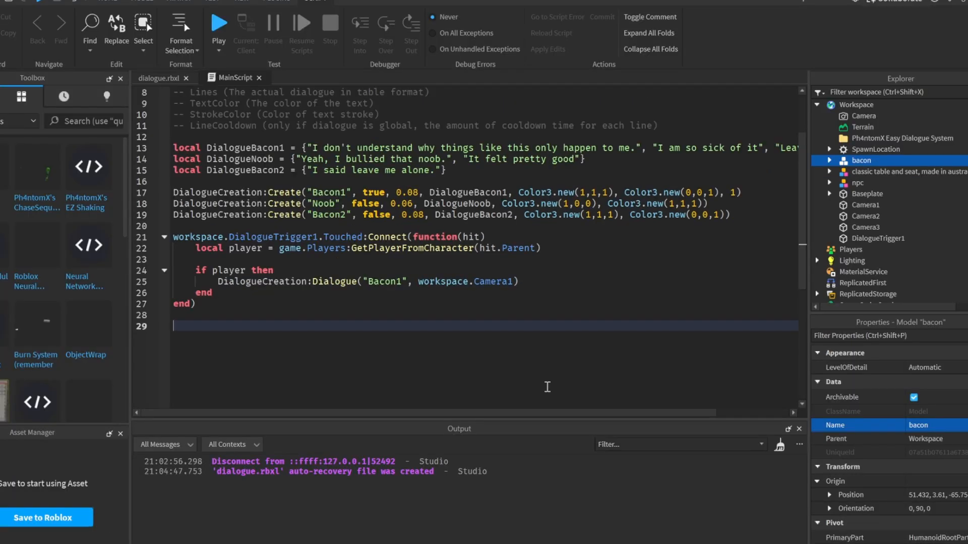
mouse_move(626, 307)
text(workspace.npc.HumanoidRootPart.ProximityPrompt.Triggered:Connect(function()
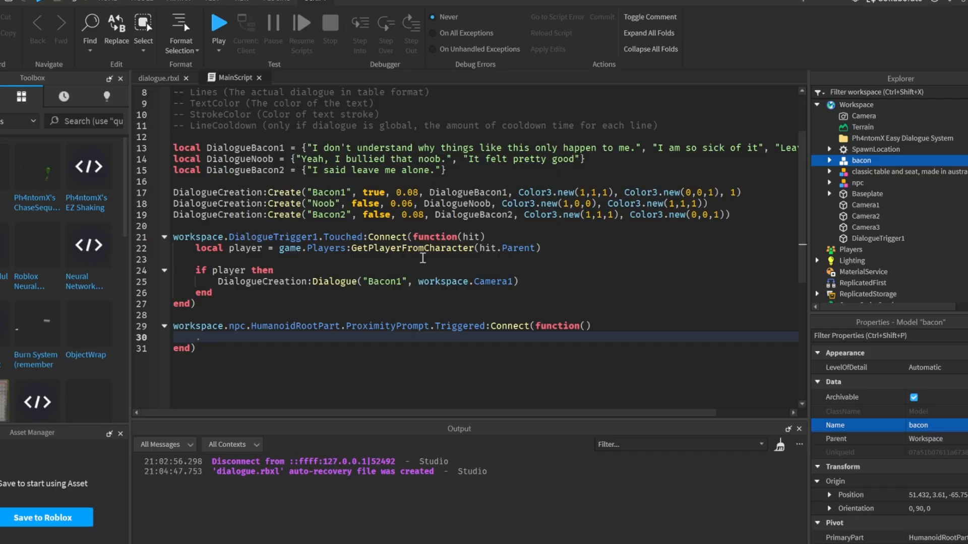
Wire npc and bacon ProximityPrompt.Triggered to dialogues via Camera2 and Camera3, then run a playtest
text(p)
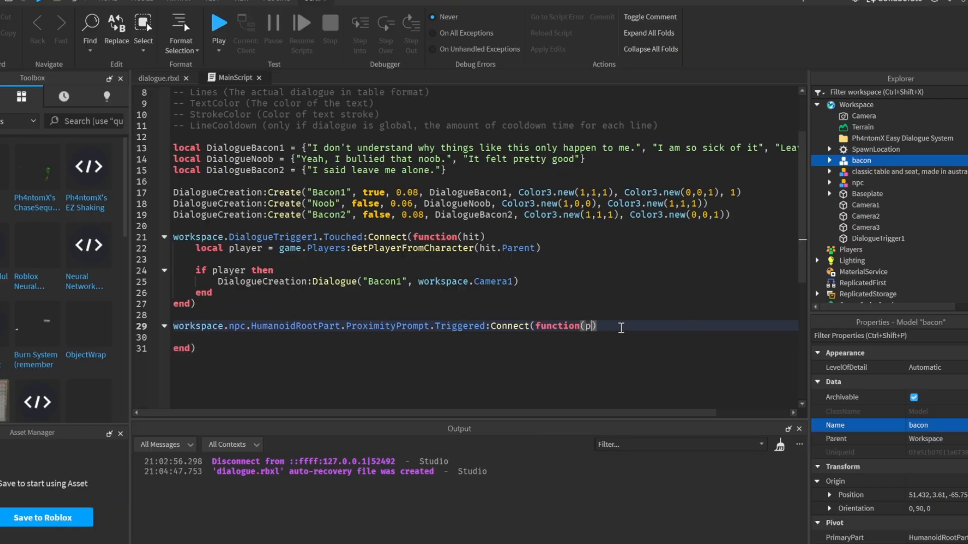
text(layer)
click(485, 337)
text(DialogueCreation:Dialogue("Noob", )
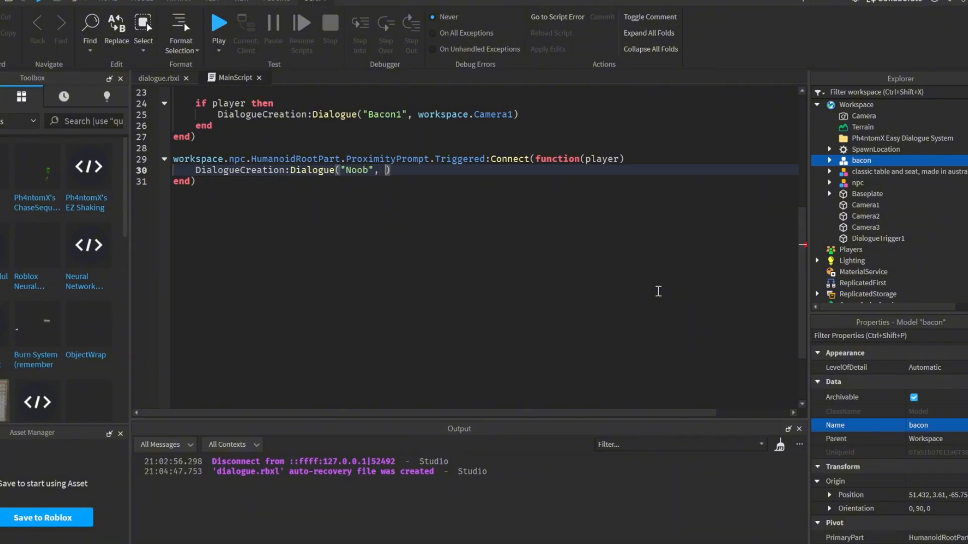
text(workspace.Camera2, player)
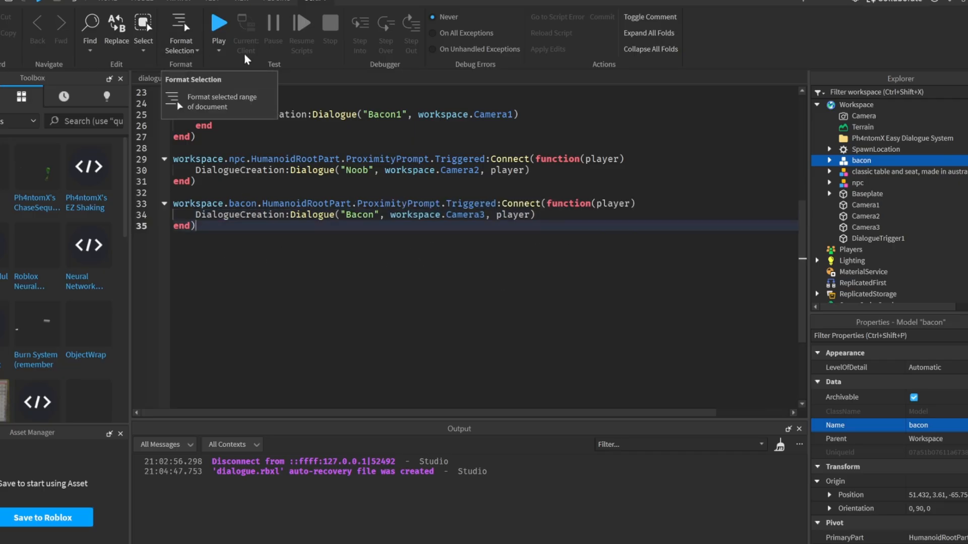
mouse_move(218, 23)
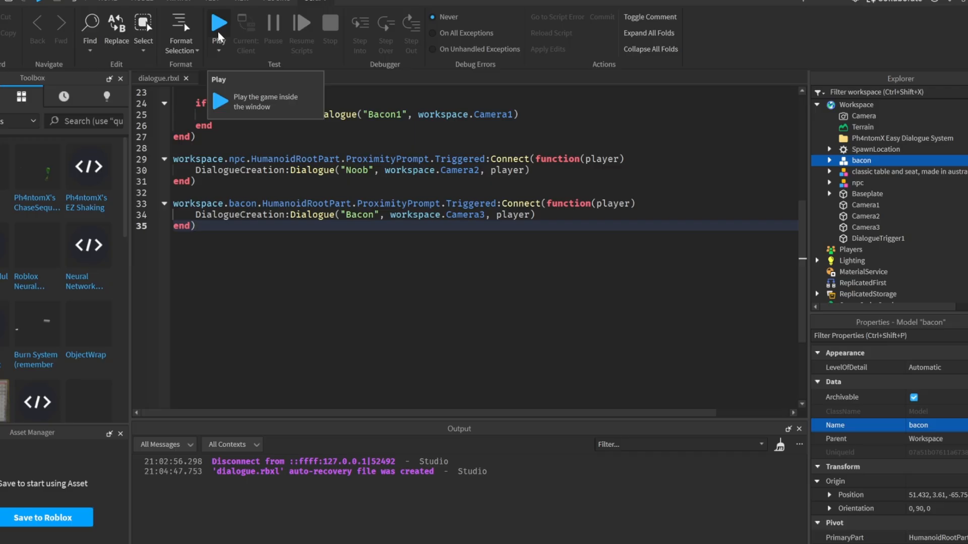
click(218, 23)
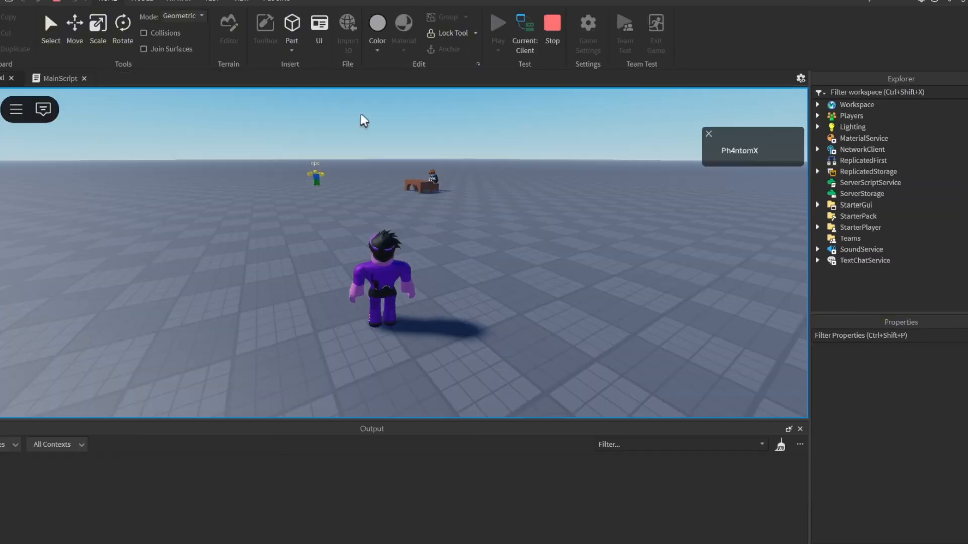